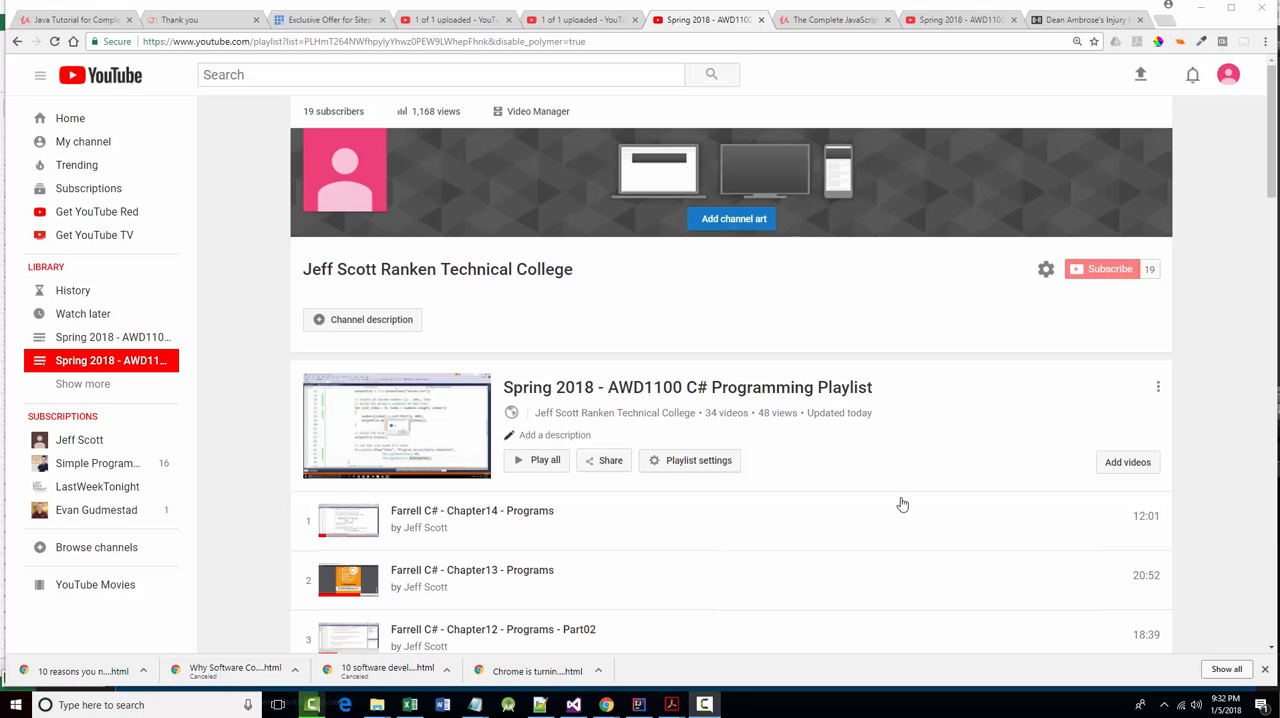
{"action": "mouse_move", "coordinate": [900, 510]}
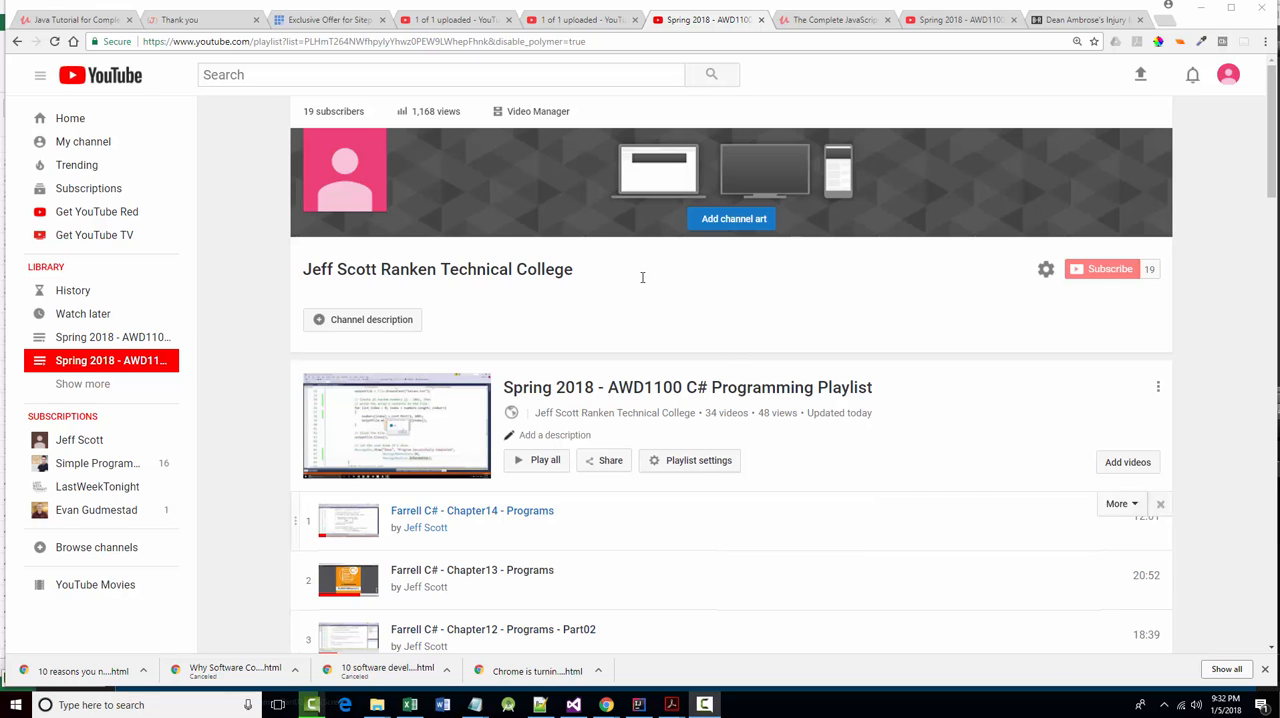
{"action": "mouse_move", "coordinate": [463, 171]}
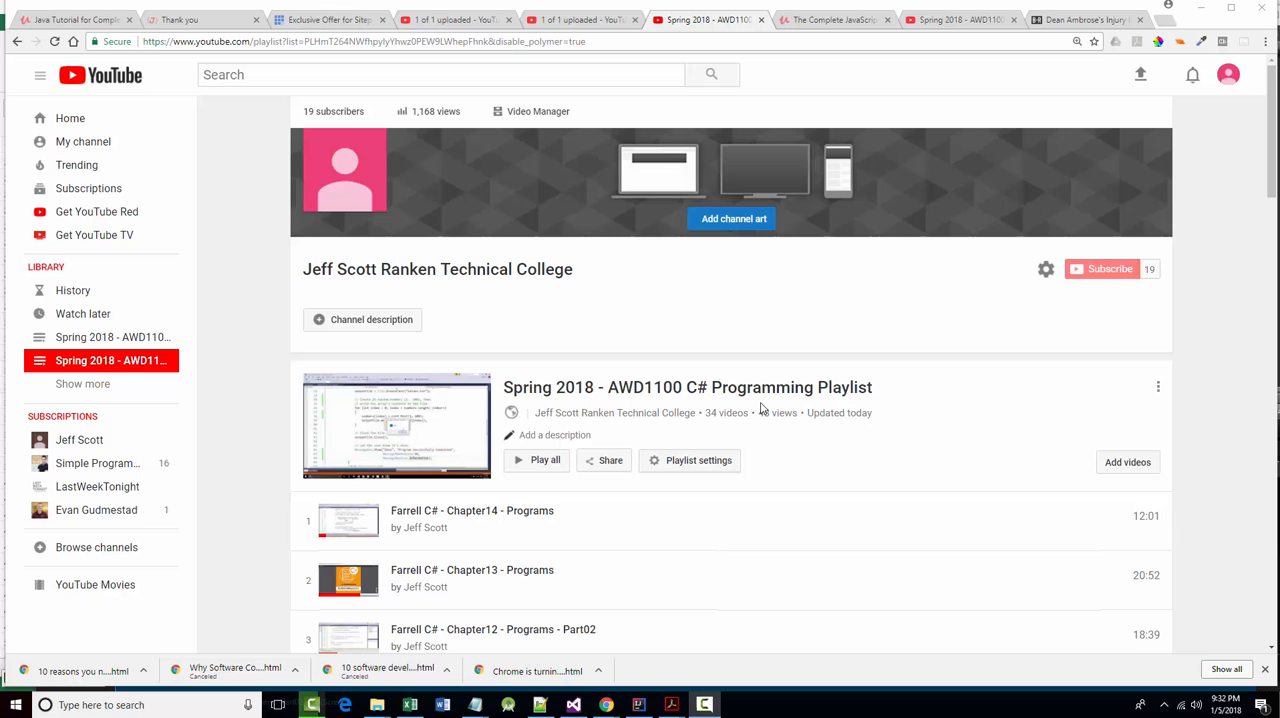
- Scroll to the playlist's end, then back up to videos 19–27
{"action": "scroll", "scroll_direction": "down", "scroll_amount": 3}
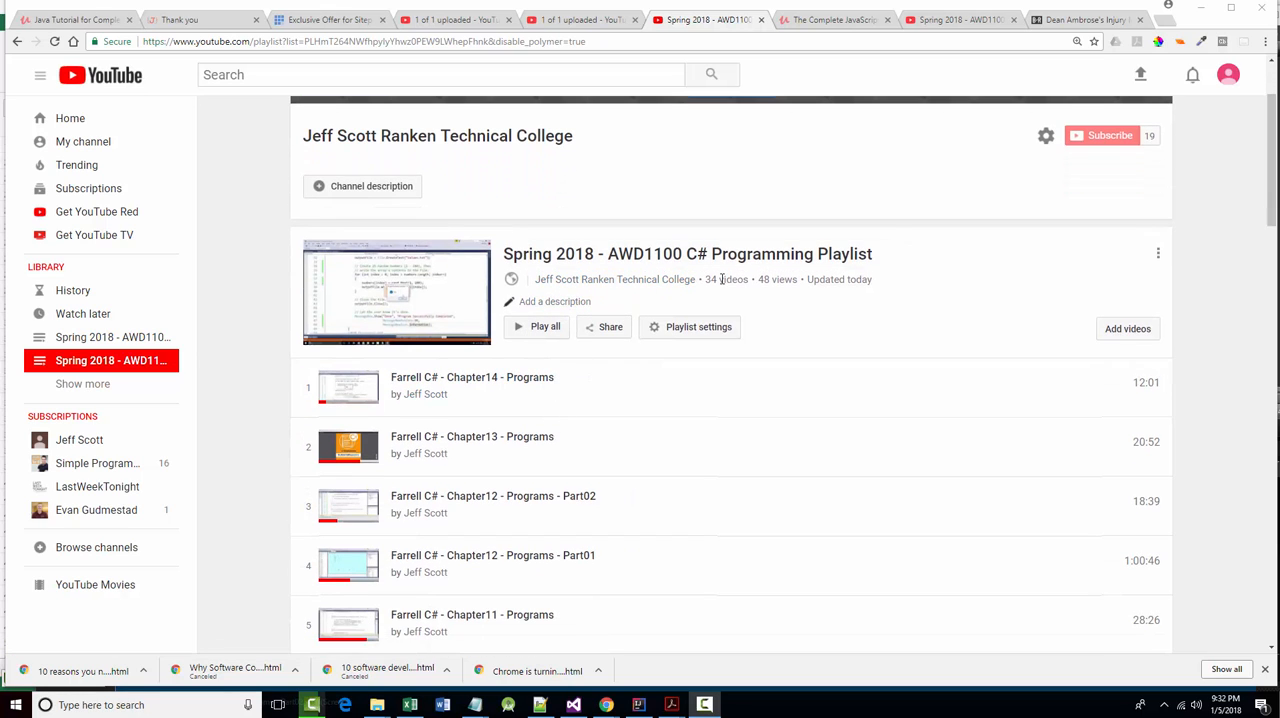
{"action": "mouse_move", "coordinate": [598, 386]}
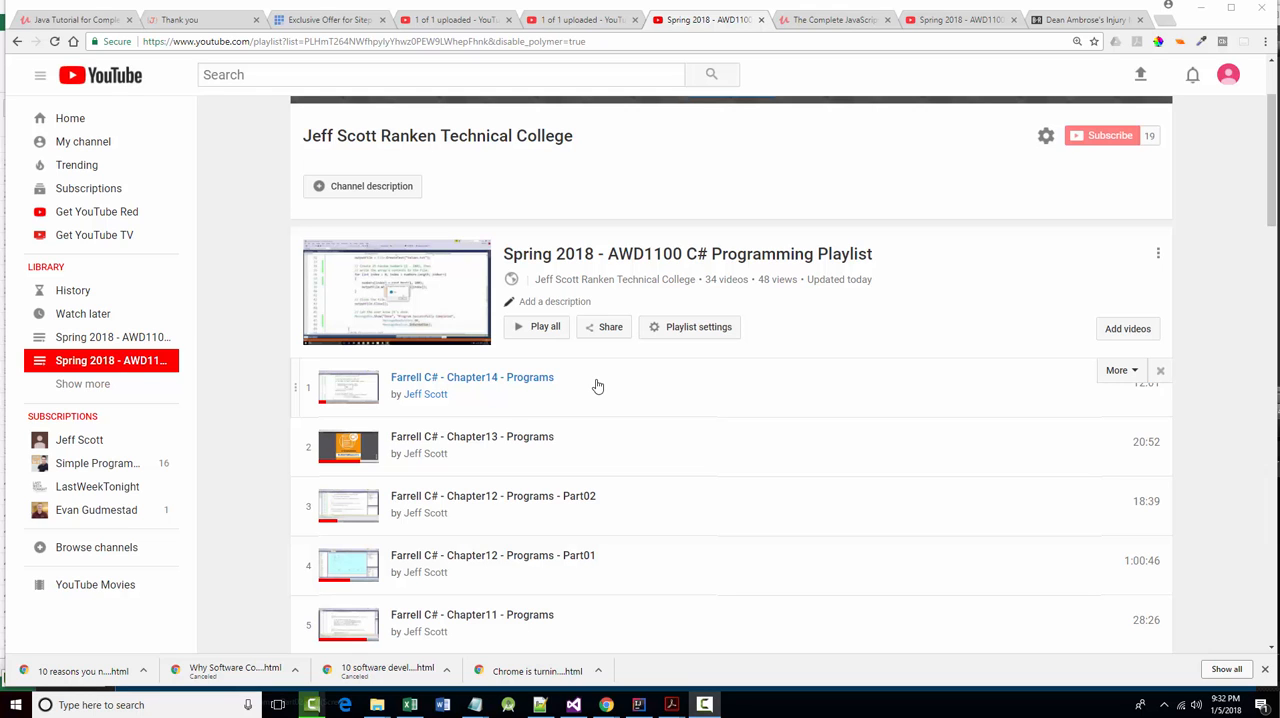
{"action": "scroll", "scroll_direction": "down", "scroll_amount": 3}
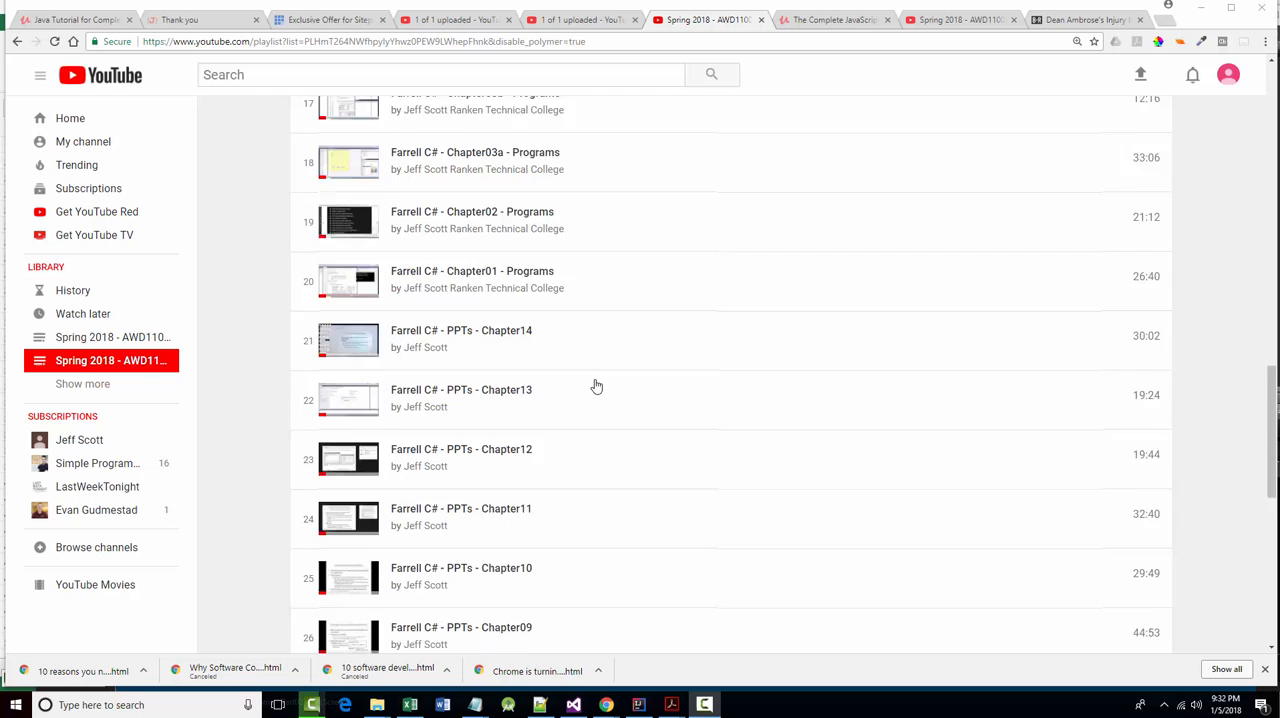
{"action": "scroll", "scroll_direction": "down", "scroll_amount": 3}
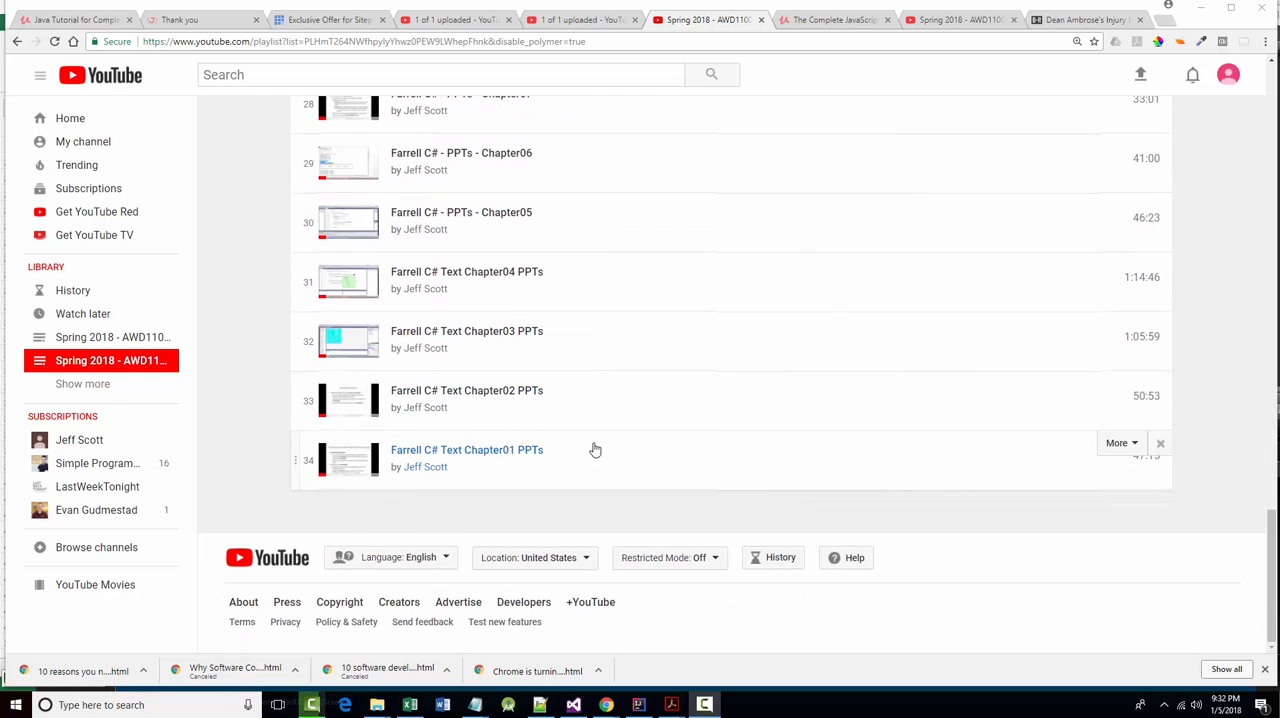
{"action": "mouse_move", "coordinate": [540, 478]}
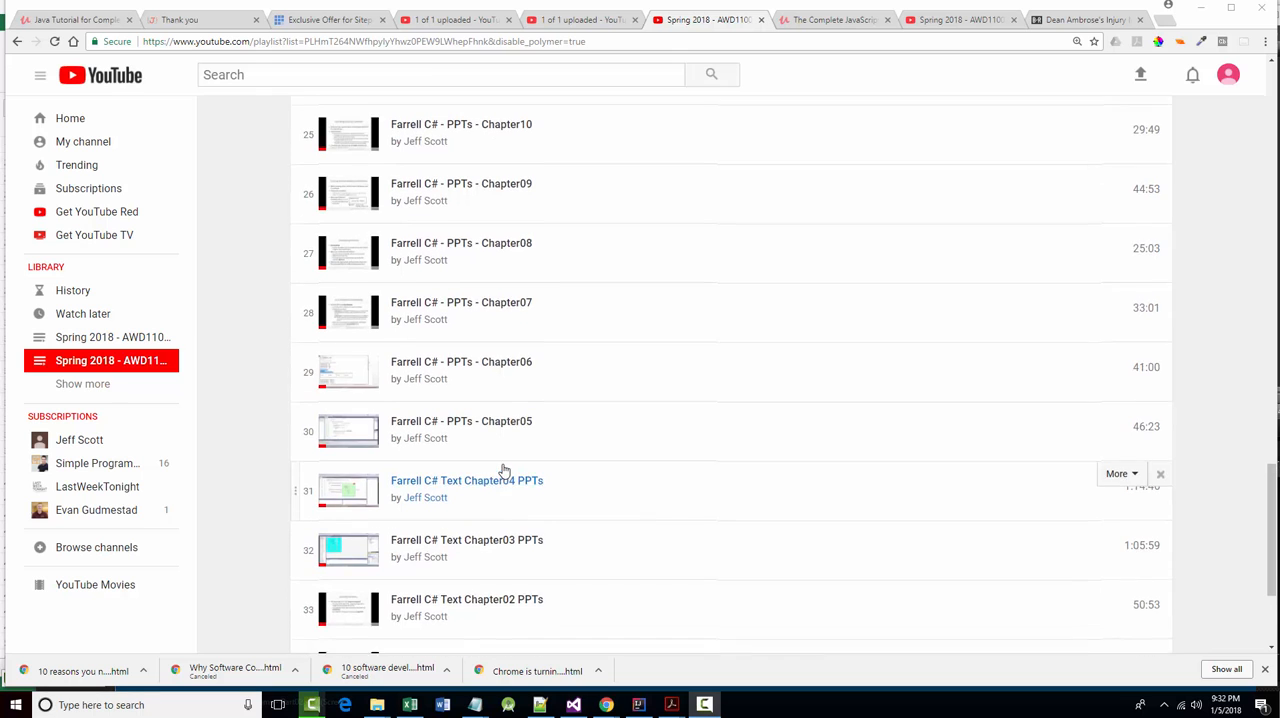
{"action": "scroll", "scroll_direction": "up", "scroll_amount": 3}
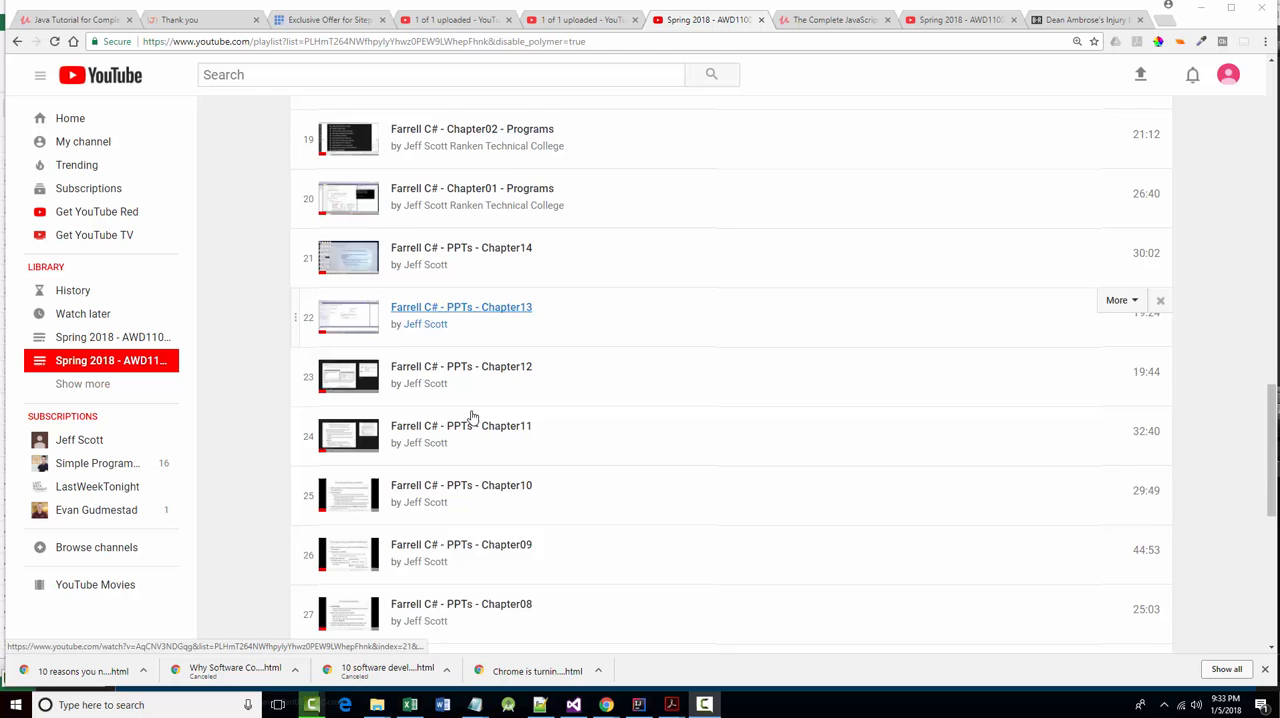
- Scroll through the playlist to the Chapter05 Programs Part01 to Chapter01 Programs entries
{"action": "scroll", "scroll_direction": "down", "scroll_amount": 3}
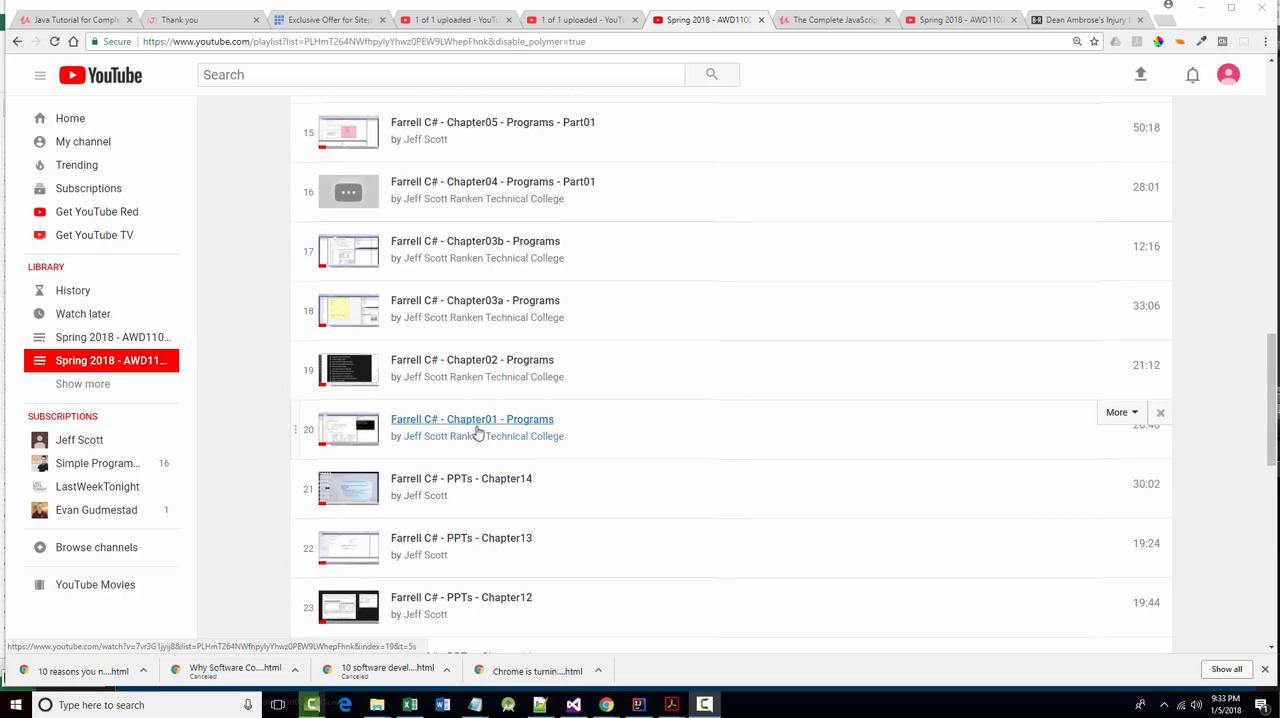
{"action": "mouse_move", "coordinate": [489, 400]}
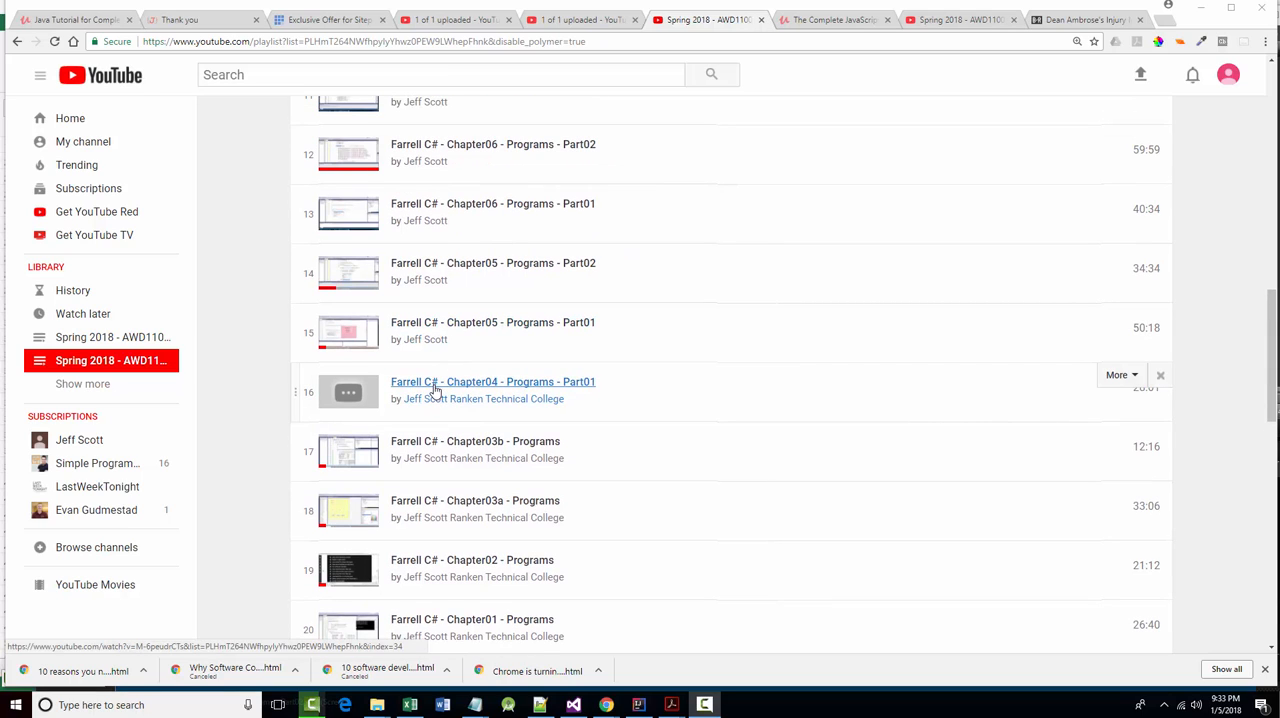
{"action": "mouse_move", "coordinate": [542, 396]}
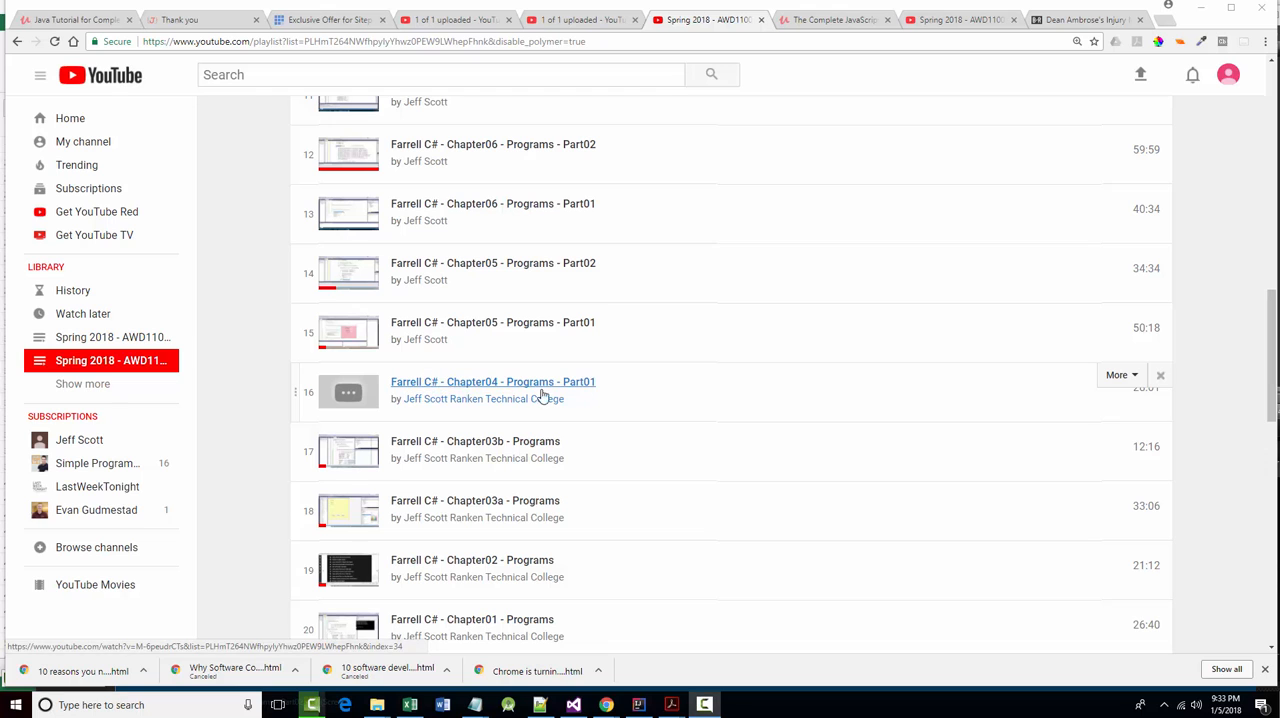
{"action": "mouse_move", "coordinate": [305, 625]}
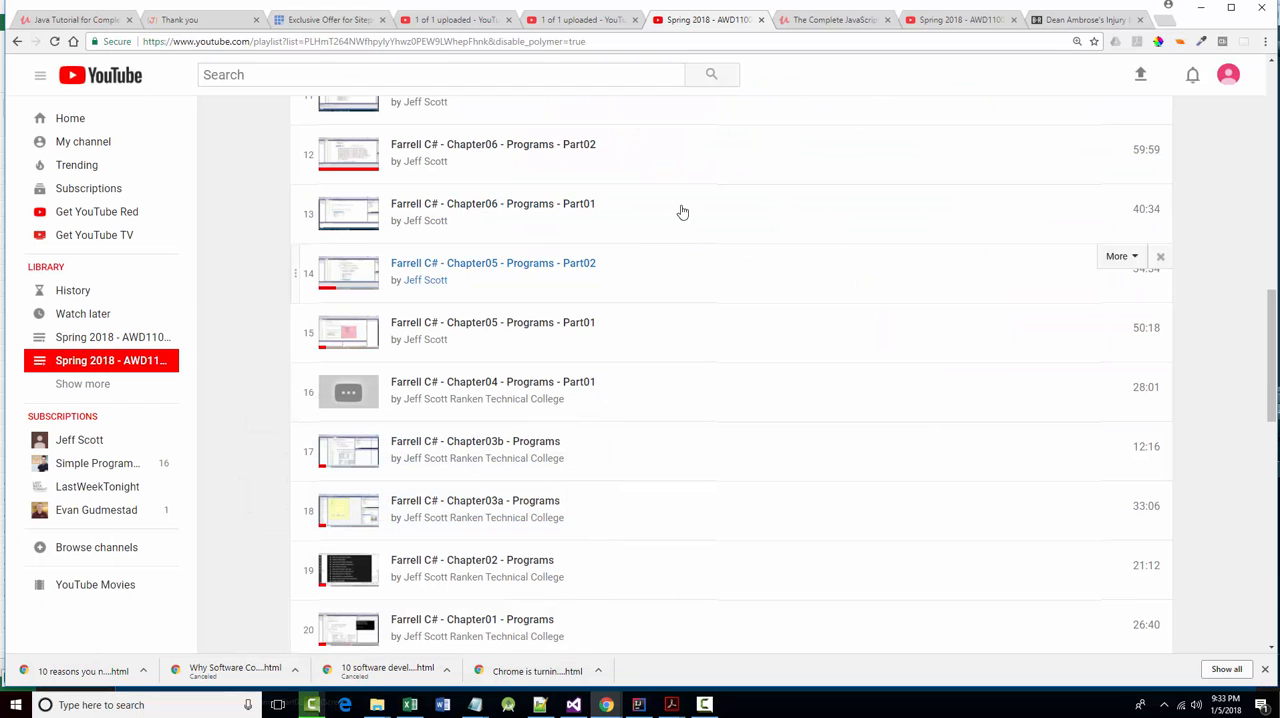
{"action": "mouse_move", "coordinate": [460, 279]}
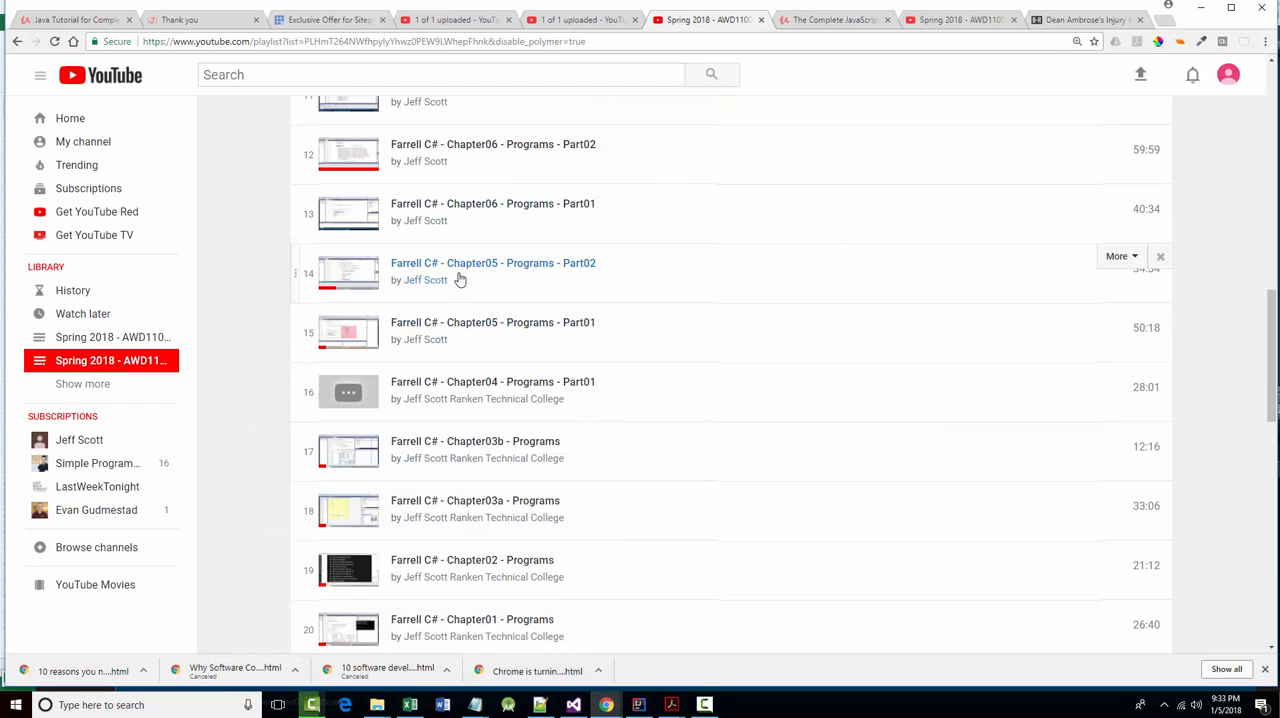
{"action": "mouse_move", "coordinate": [448, 293]}
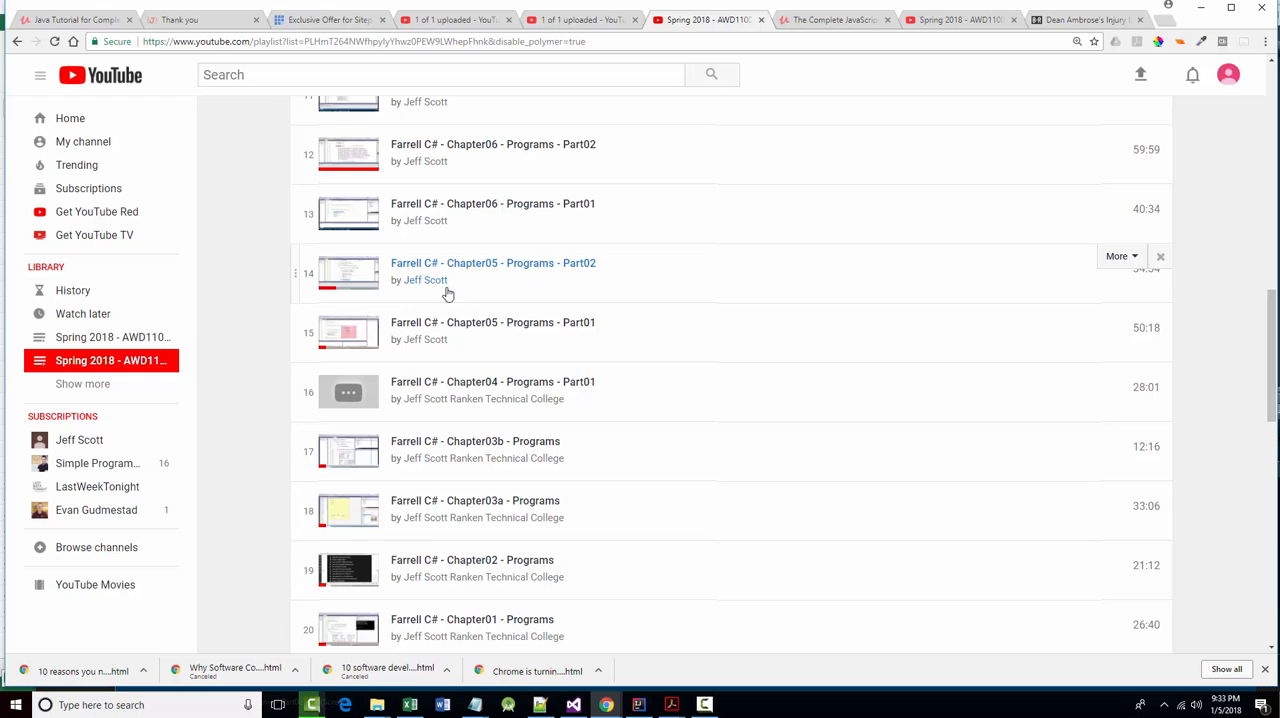
{"action": "mouse_move", "coordinate": [441, 303]}
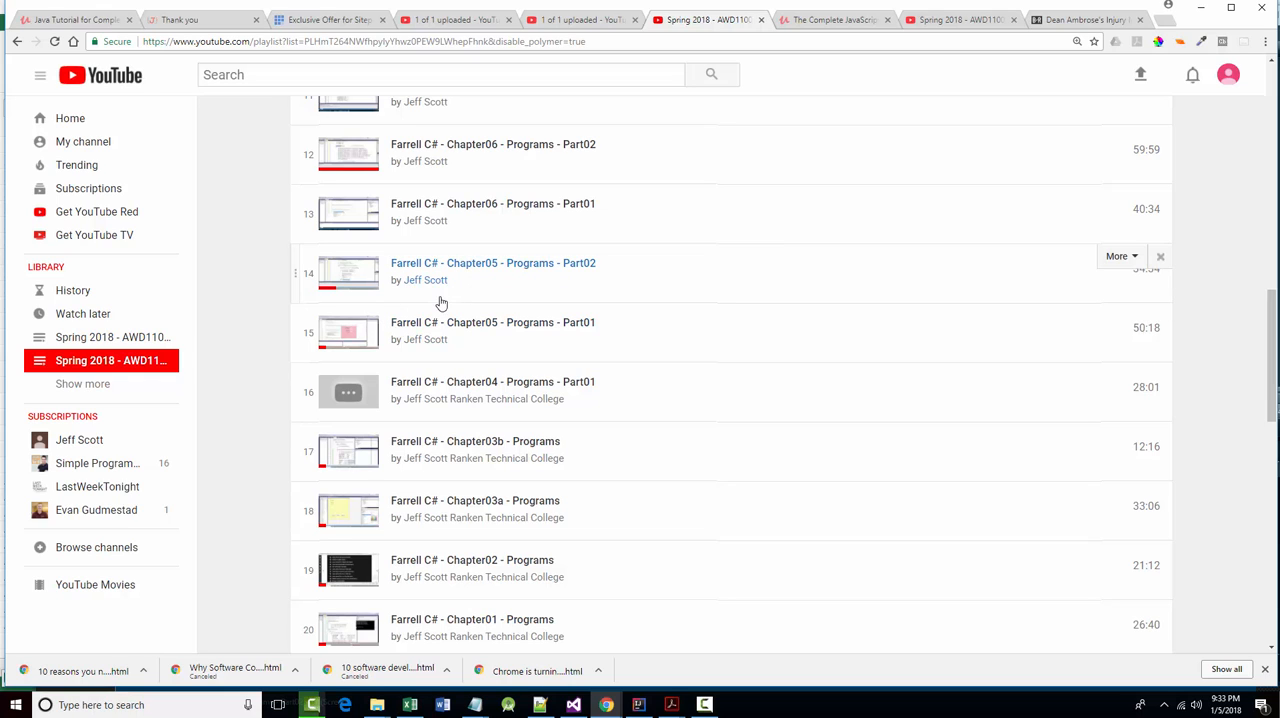
{"action": "mouse_move", "coordinate": [365, 283]}
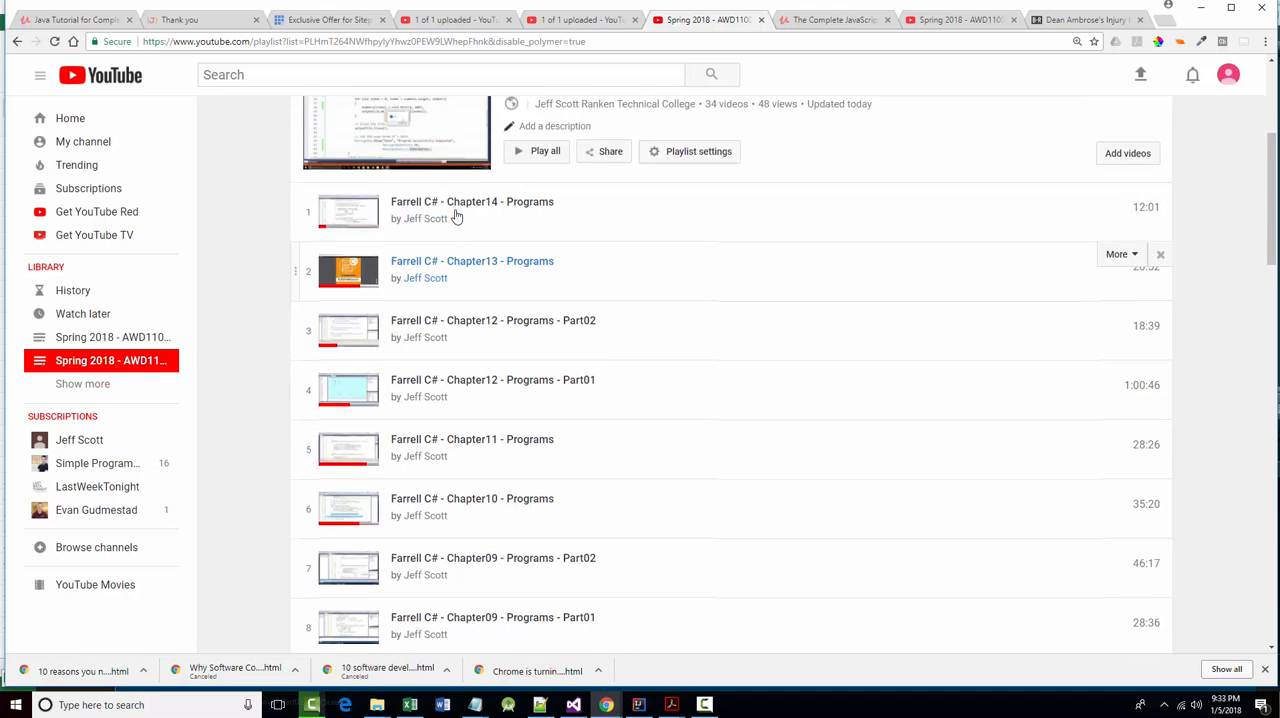
{"action": "scroll", "scroll_direction": "down", "scroll_amount": 3}
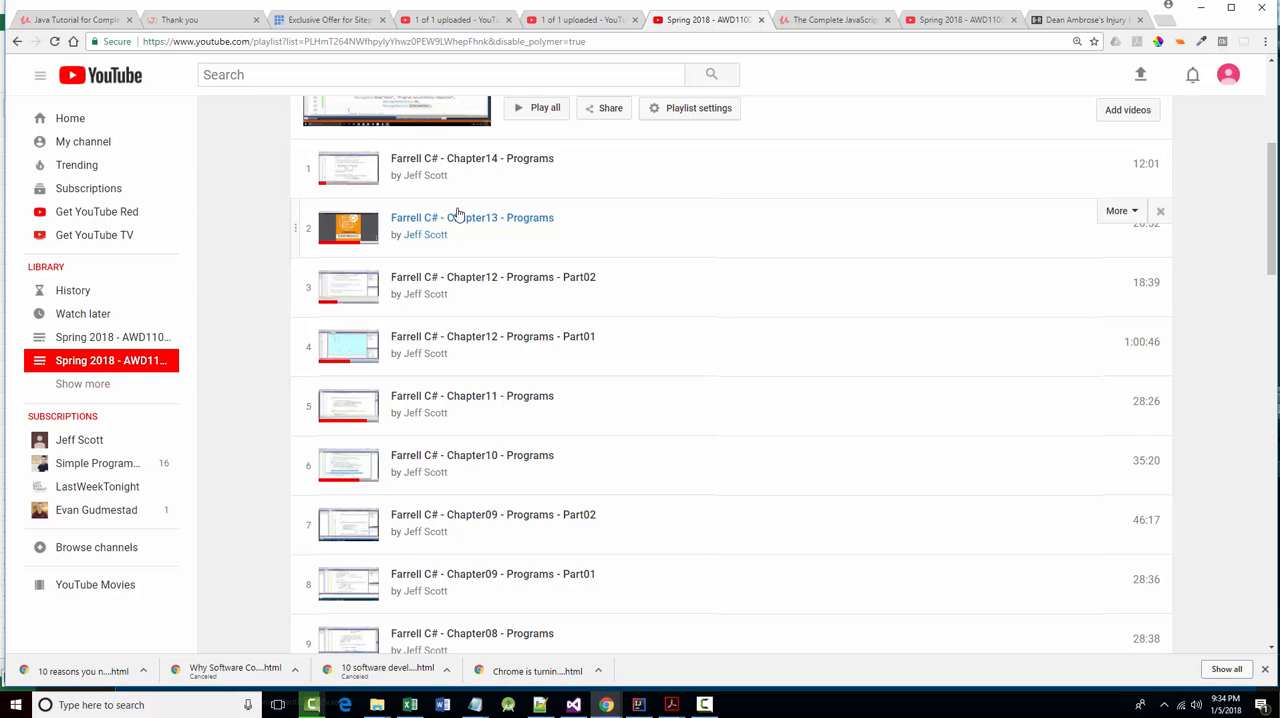
{"action": "scroll", "scroll_direction": "down", "scroll_amount": 3}
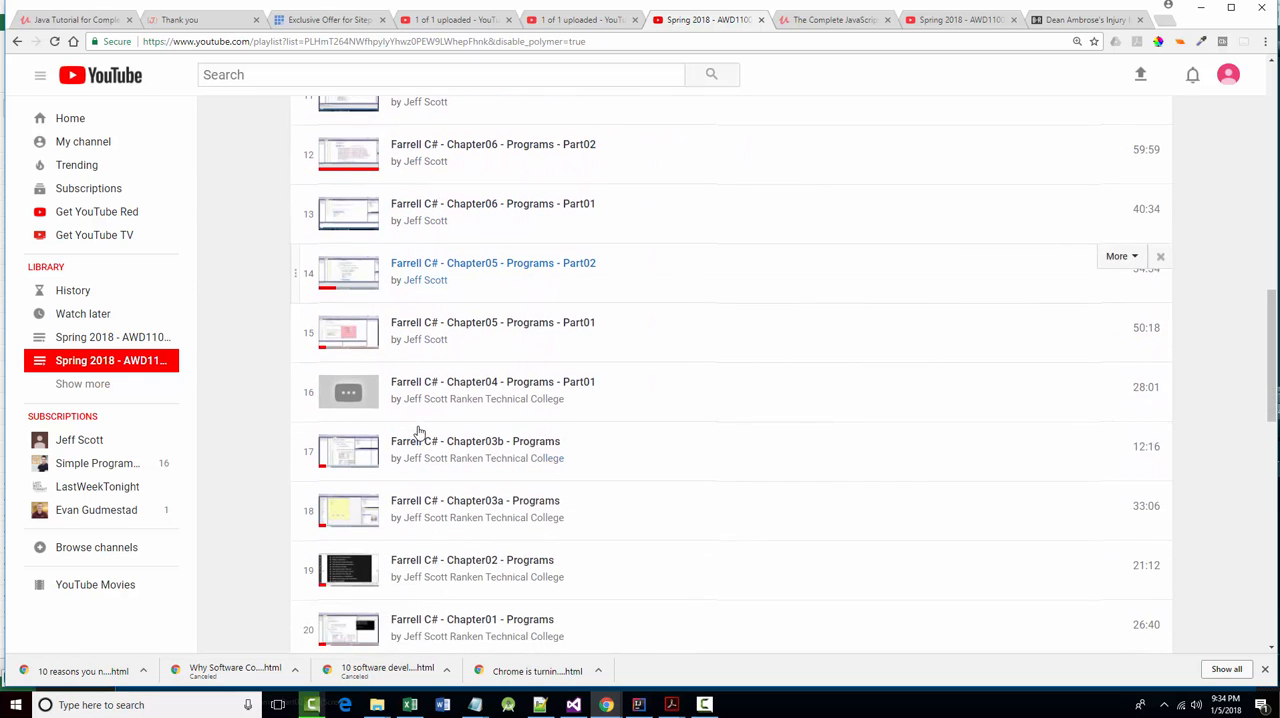
{"action": "scroll", "scroll_direction": "down", "scroll_amount": 3}
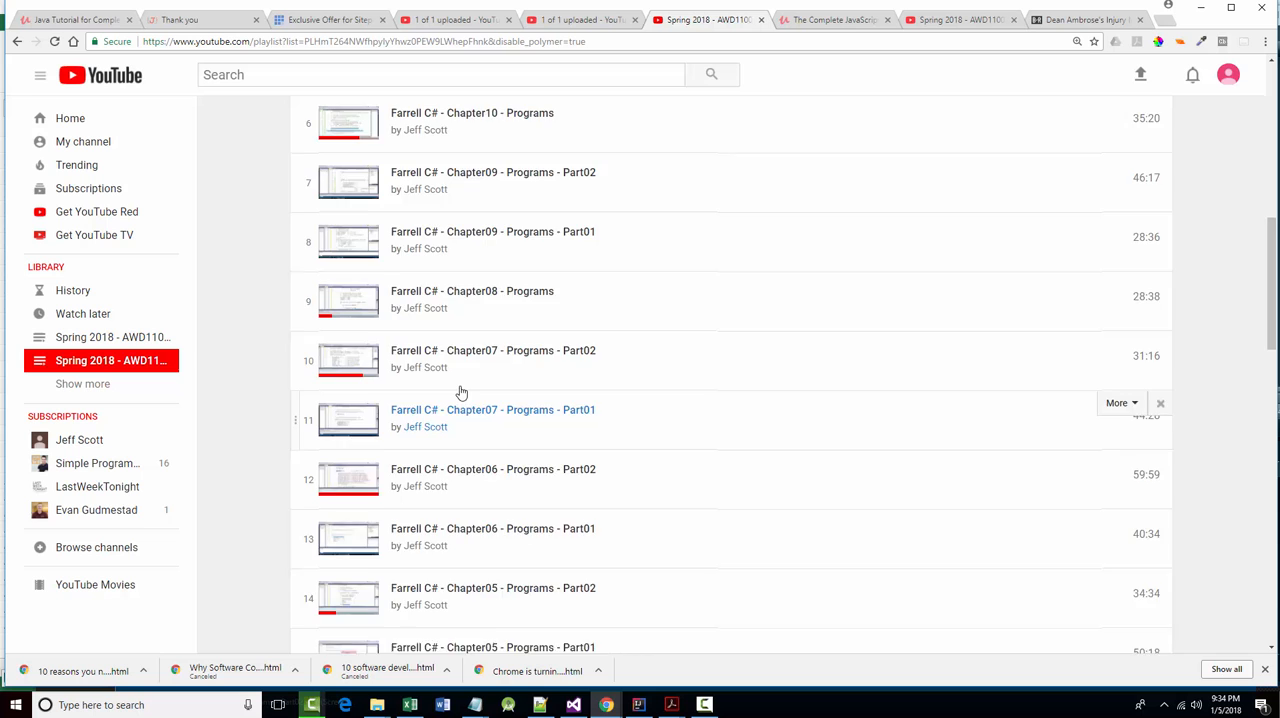
{"action": "scroll", "scroll_direction": "up", "scroll_amount": 3}
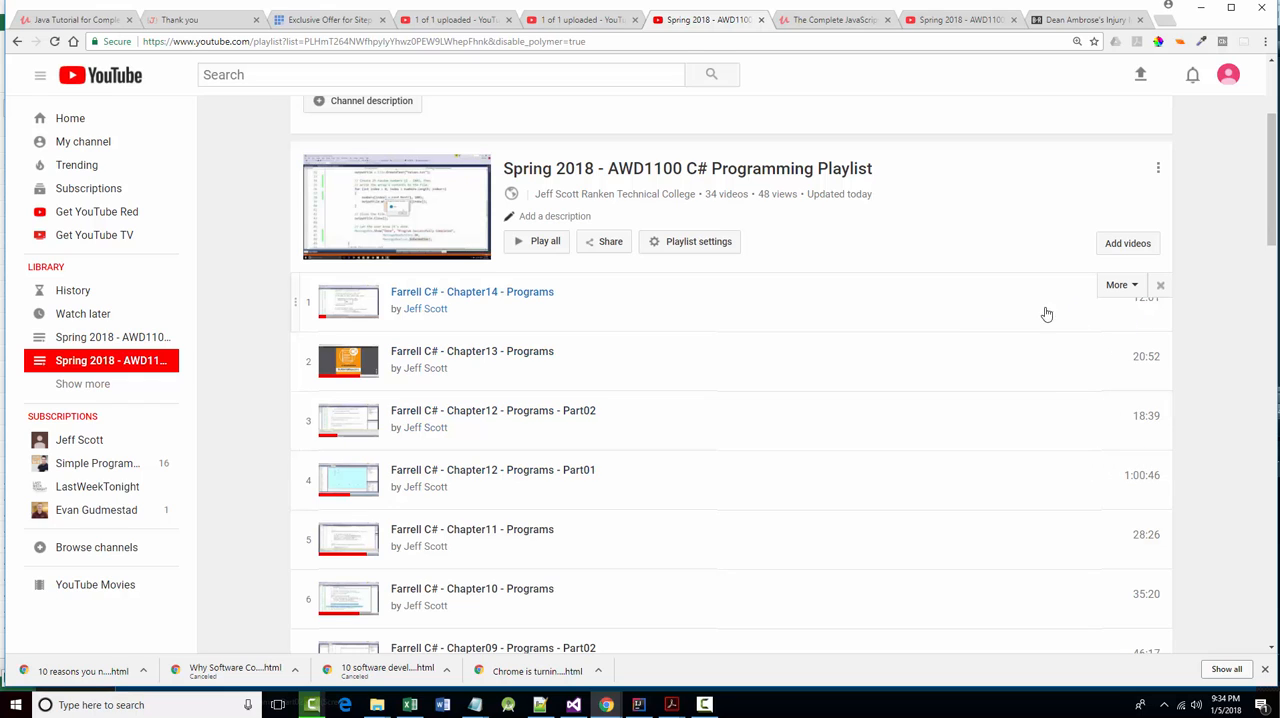
{"action": "mouse_move", "coordinate": [517, 330]}
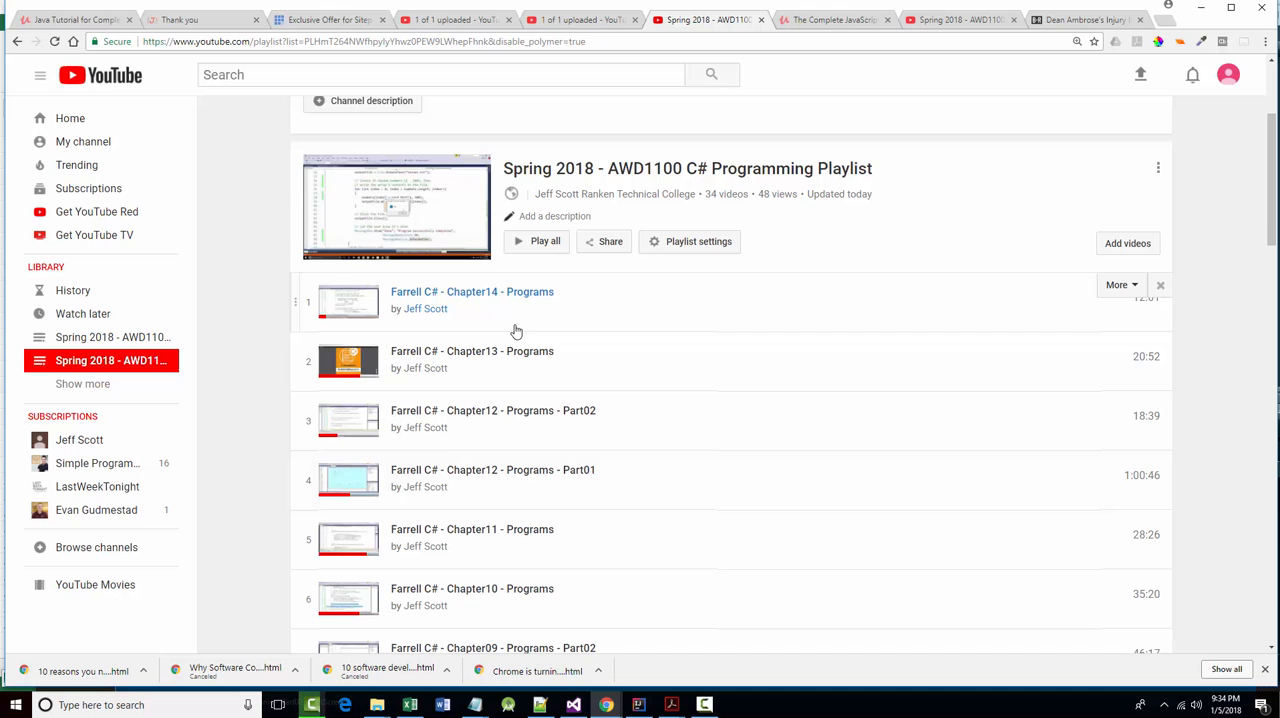
{"action": "mouse_move", "coordinate": [604, 525]}
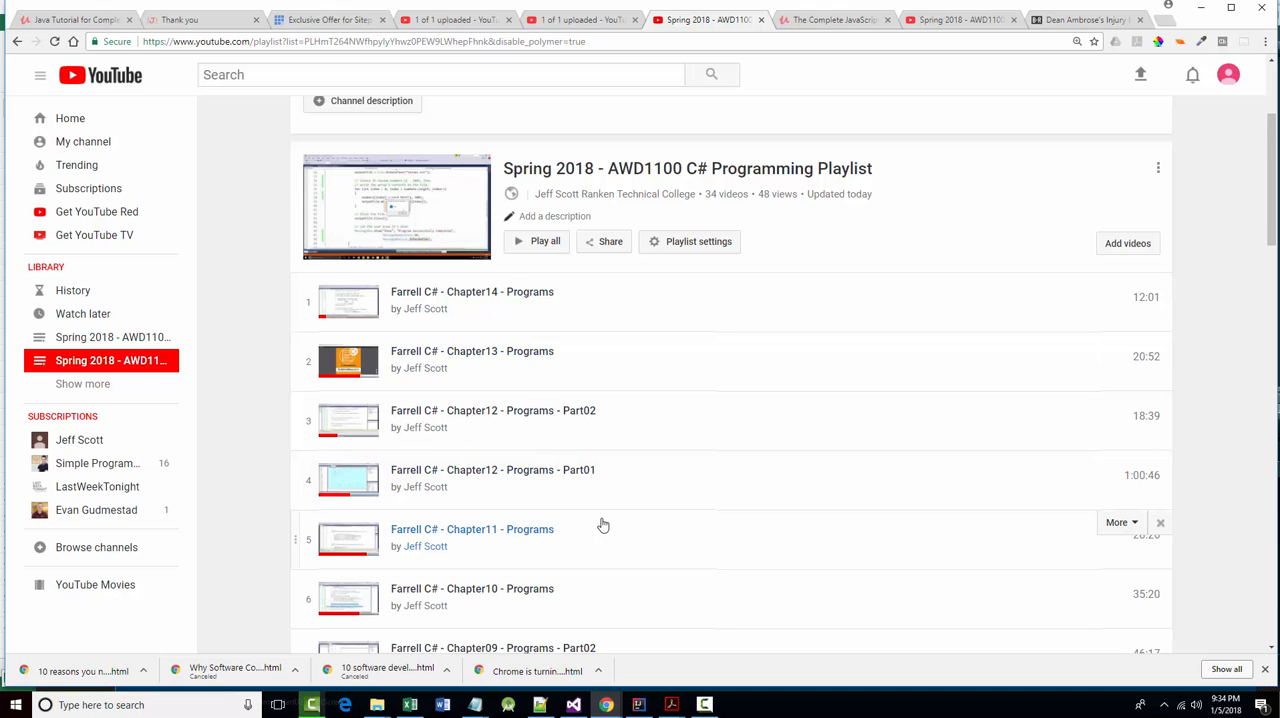
- Scroll down to playlist videos 12–20, Chapter06 Programs Part02 through Chapter01 Programs
{"action": "scroll", "scroll_direction": "down", "scroll_amount": 3}
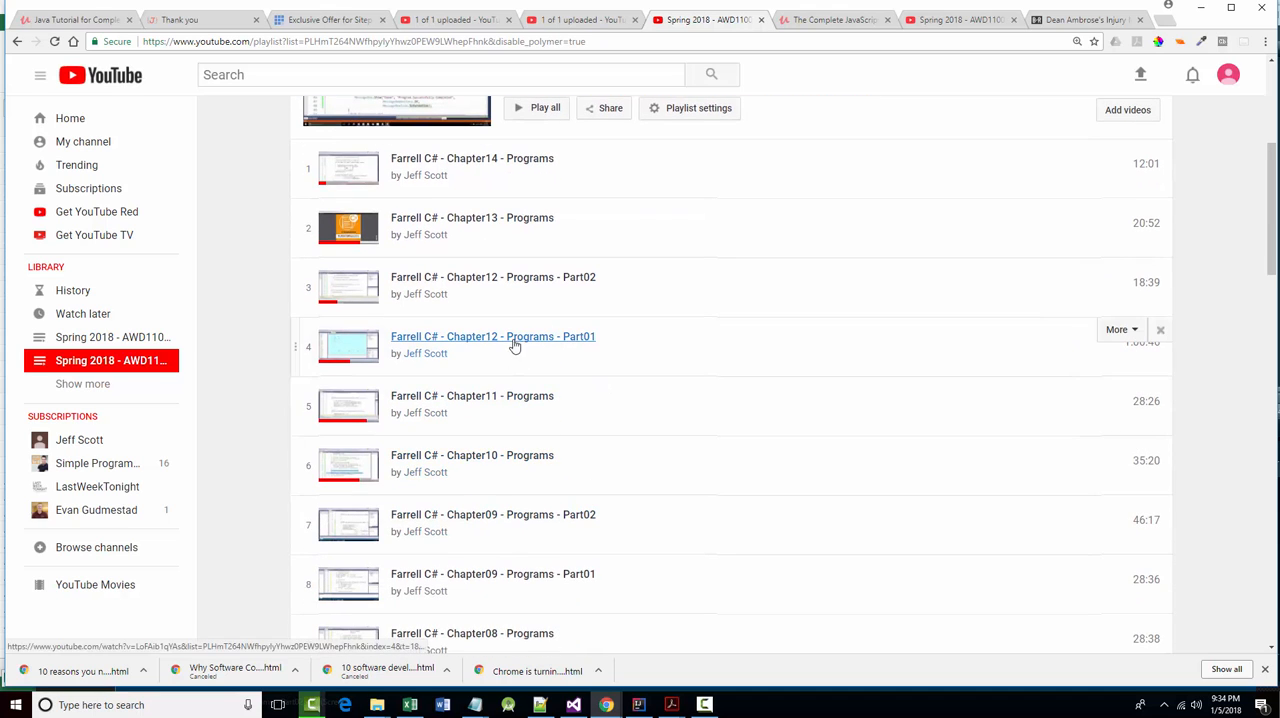
{"action": "mouse_move", "coordinate": [474, 365]}
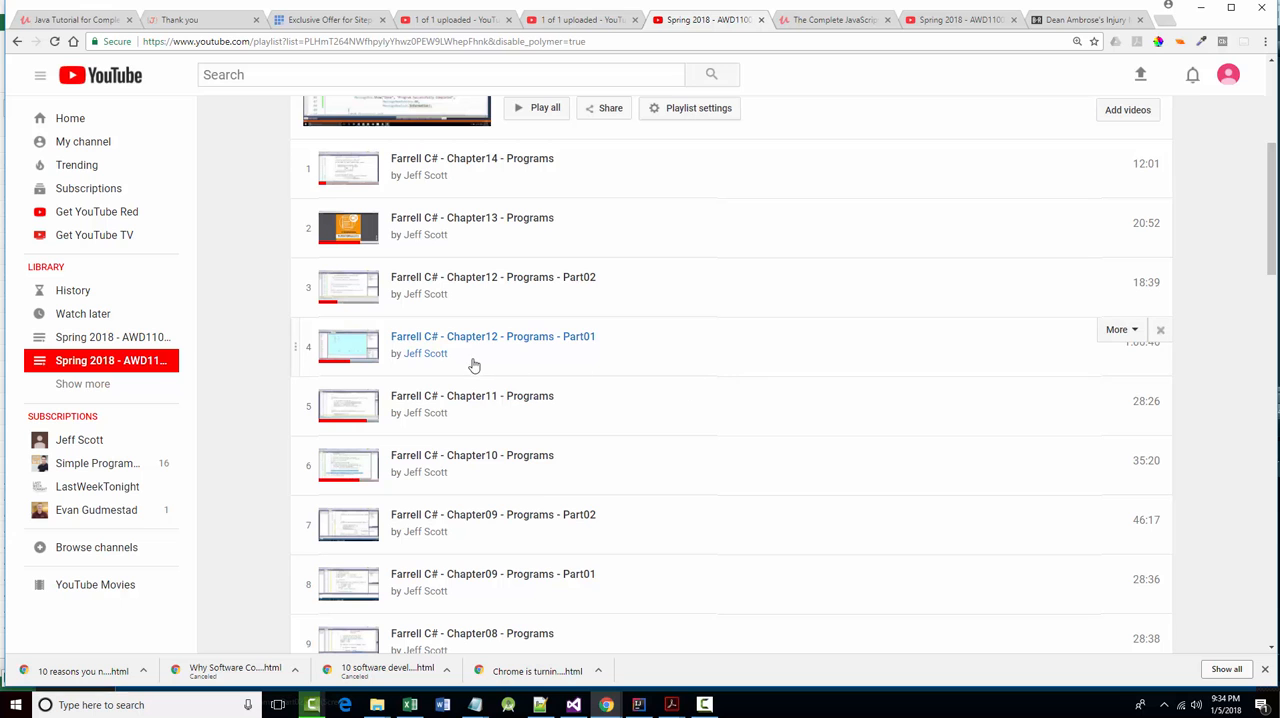
{"action": "scroll", "scroll_direction": "down", "scroll_amount": 3}
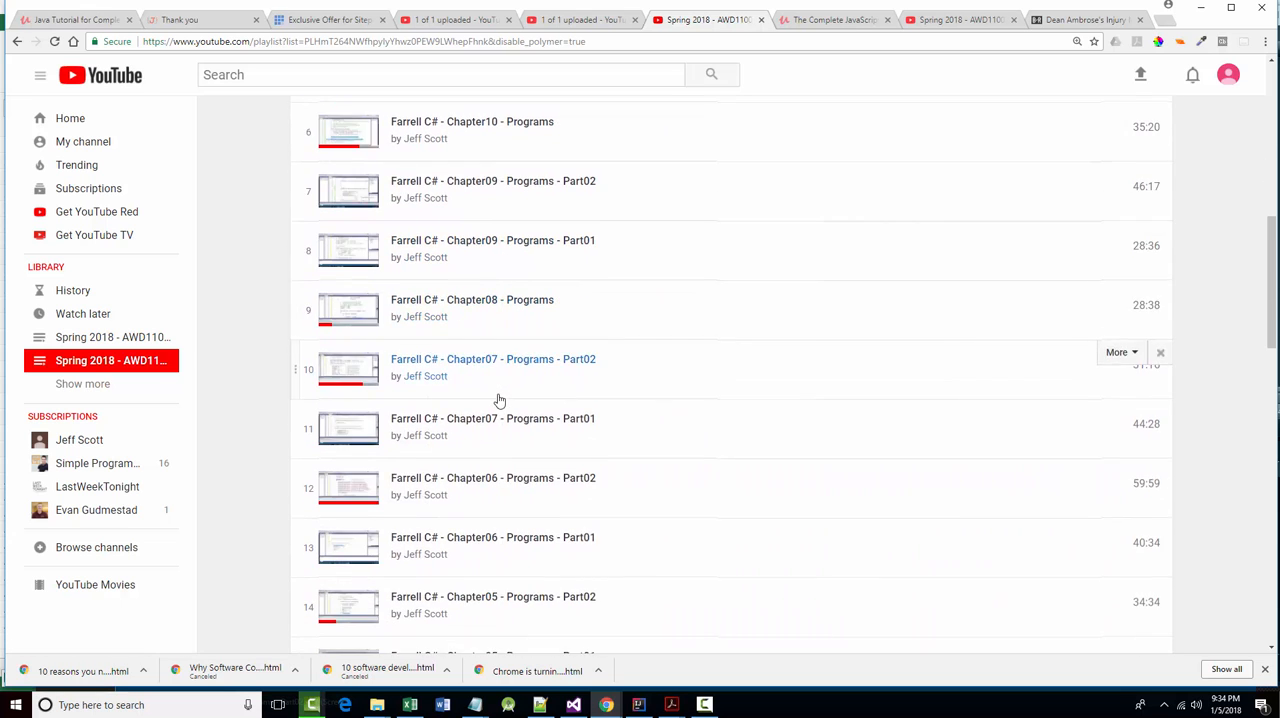
{"action": "scroll", "scroll_direction": "down", "scroll_amount": 3}
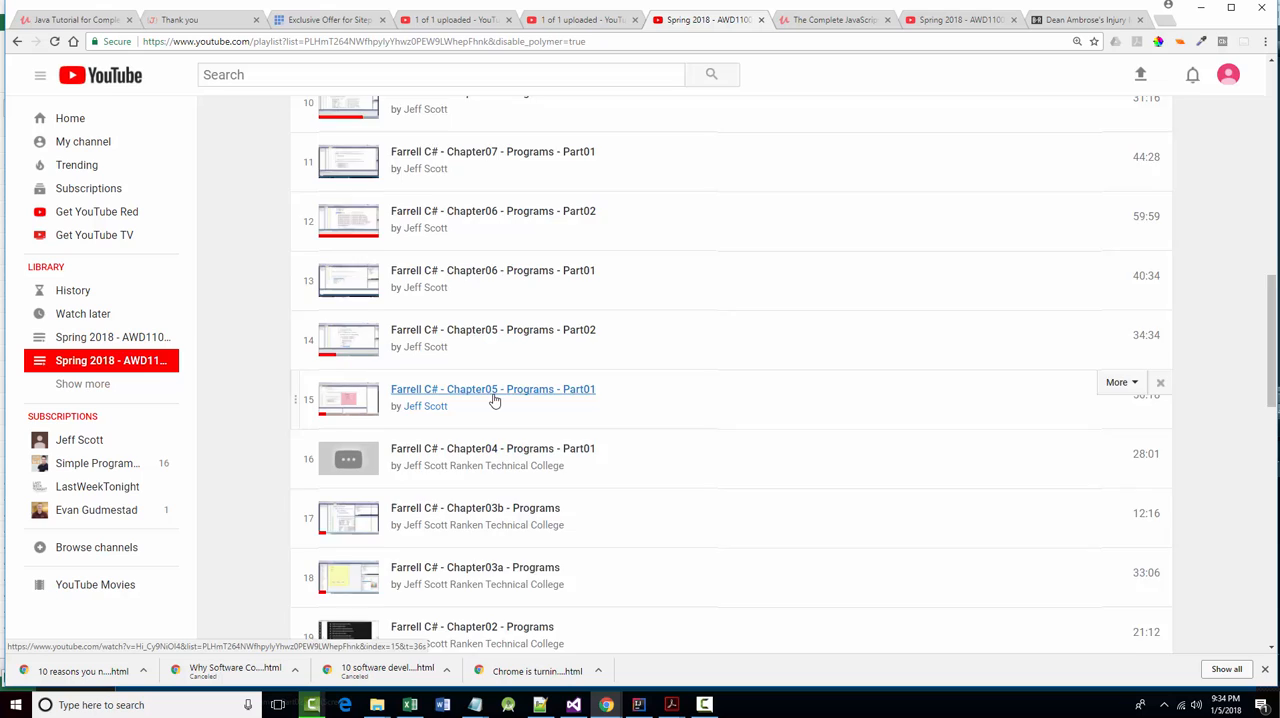
{"action": "scroll", "scroll_direction": "down", "scroll_amount": 3}
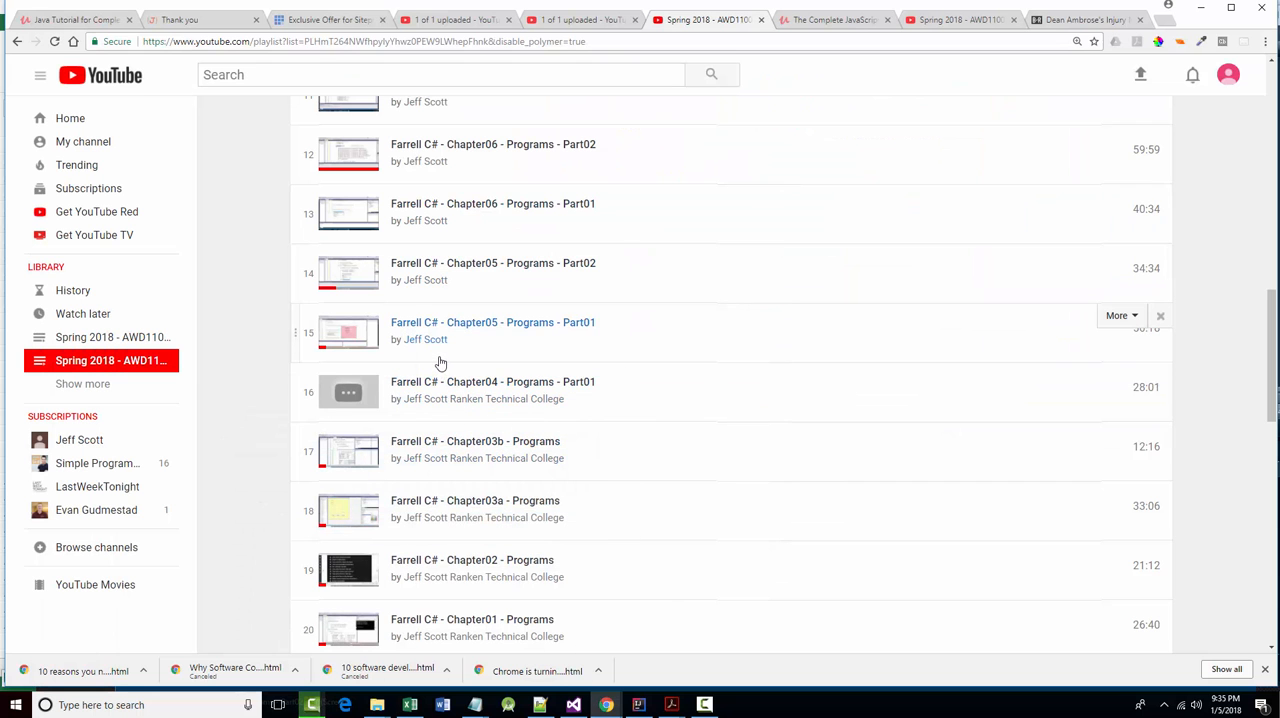
- Scroll up to the Spring 2018 AWD1100 C# Programming header, then click the page
{"action": "scroll", "scroll_direction": "up", "scroll_amount": 3}
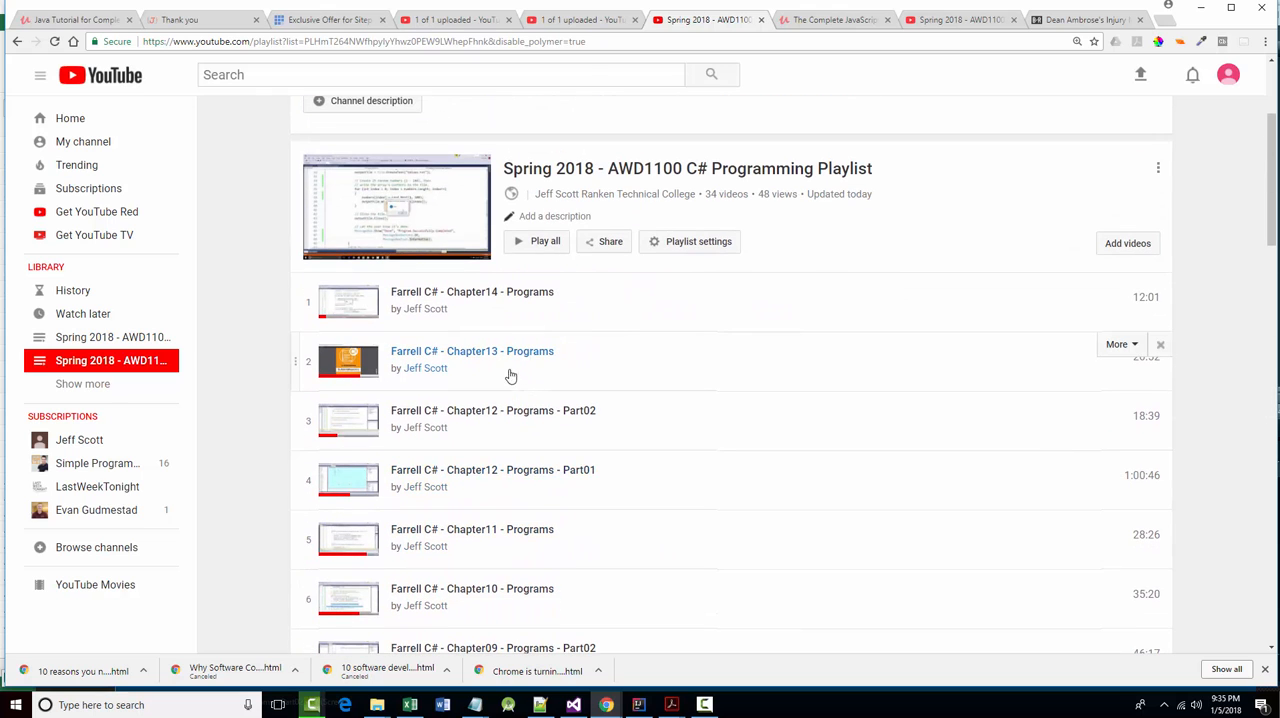
{"action": "mouse_move", "coordinate": [443, 302]}
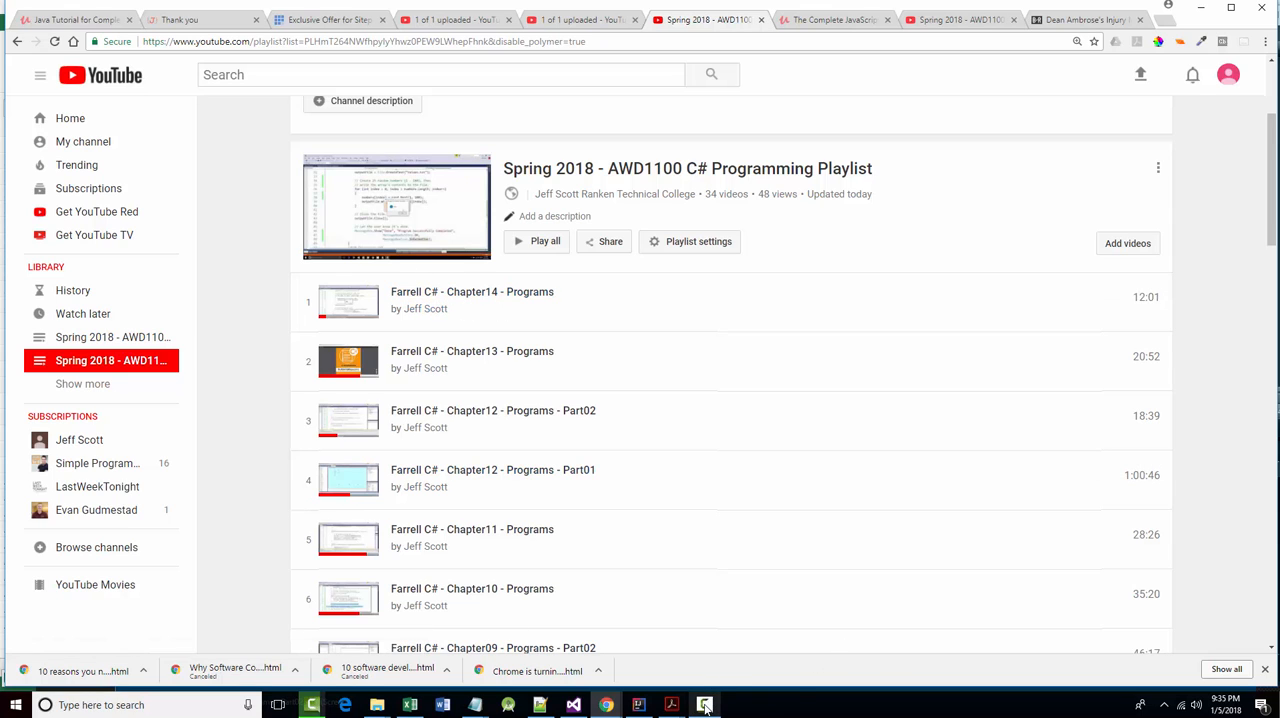
{"action": "left_click", "coordinate": [707, 700]}
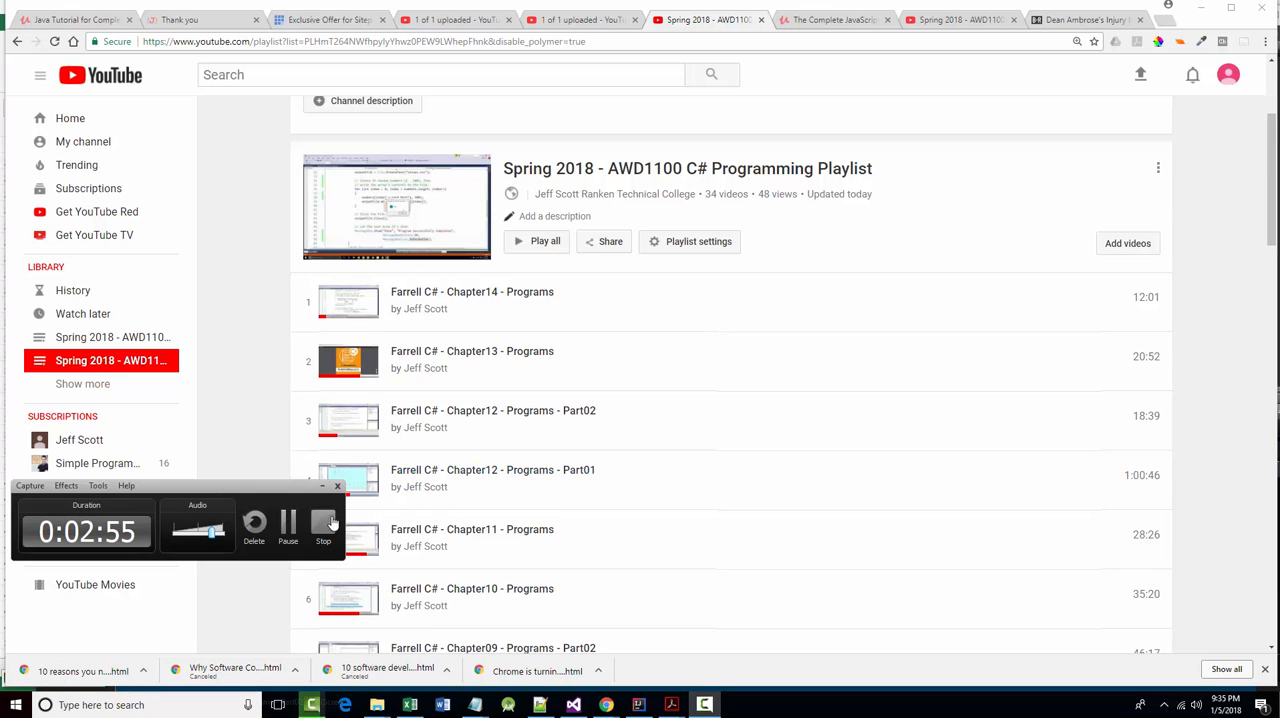